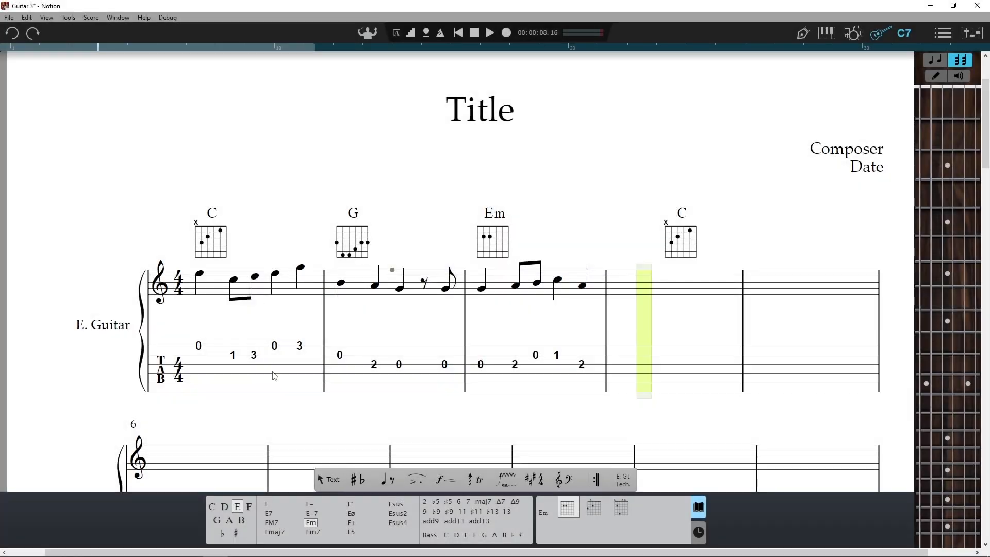
Begin a chord symbol above the last beat of measure 3
left_click(333, 480)
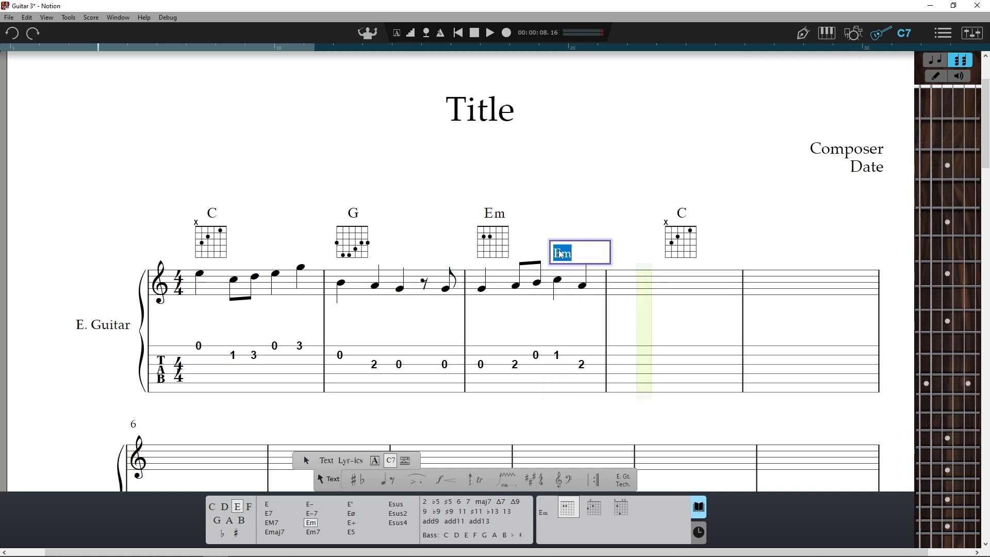
Enter the chord symbol Am/E above the end of measure 3
type("Am")
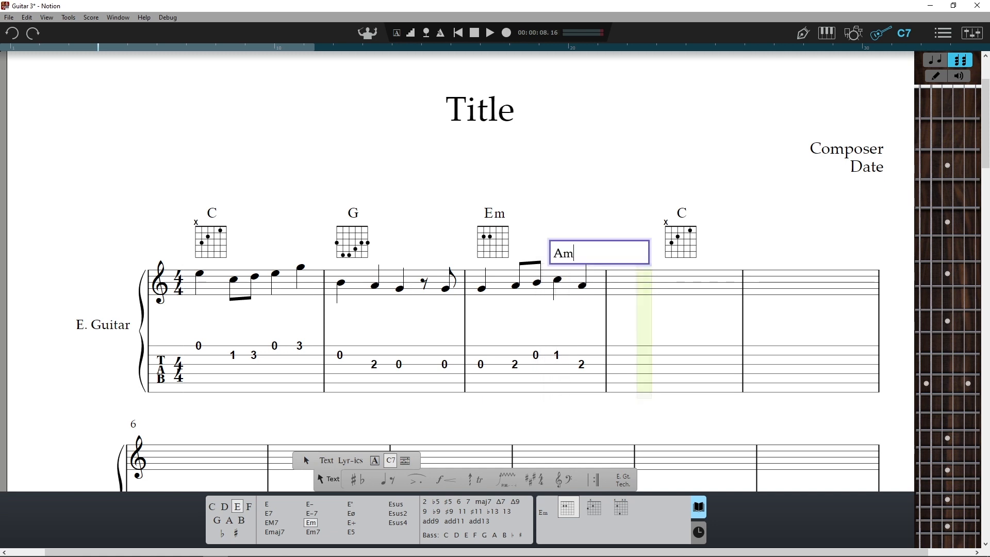
type("/E")
type("G")
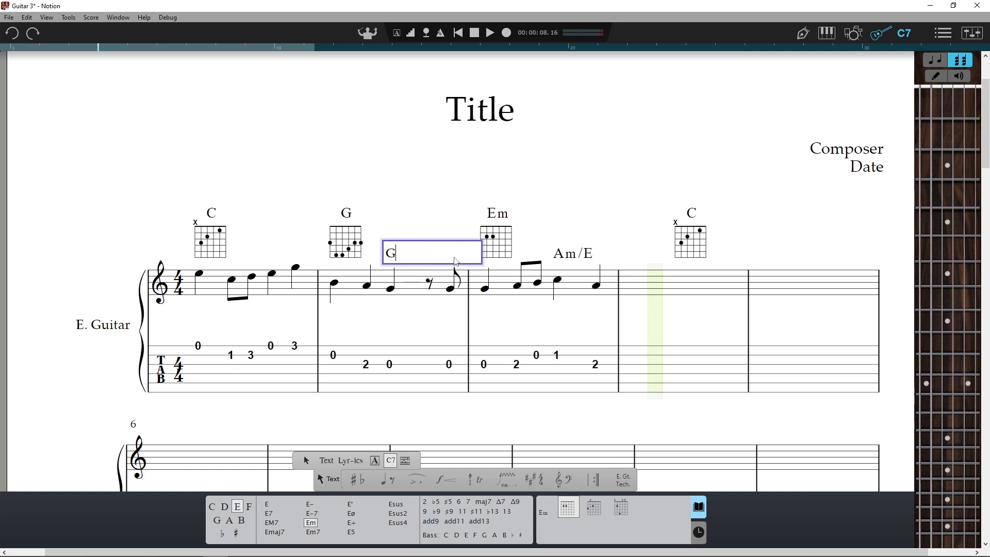
Enter ^ after G so the chord reads GΔ9 above mid-measure 2
type("^")
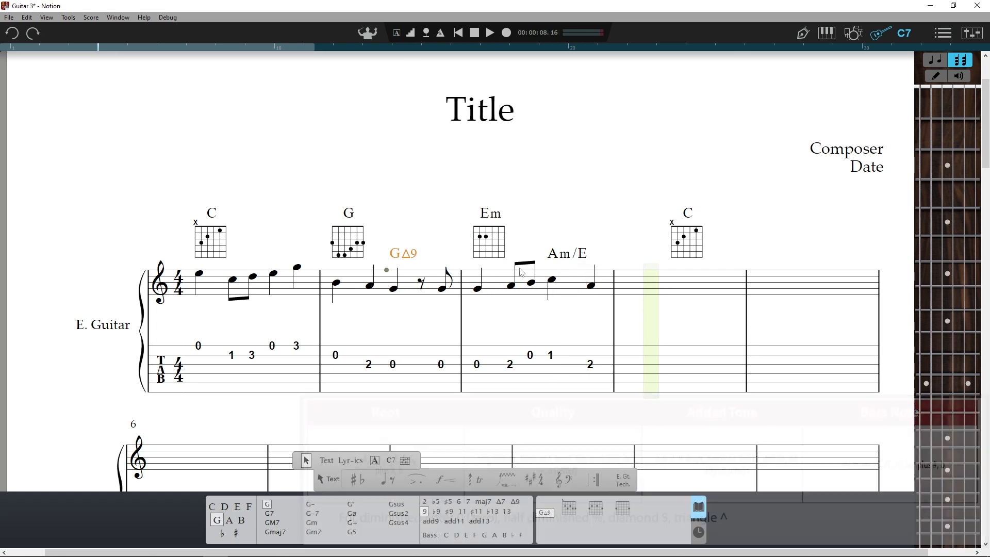
Place a C chord diagram above beat 4 of measure 1 and select it for editing
left_click(404, 459)
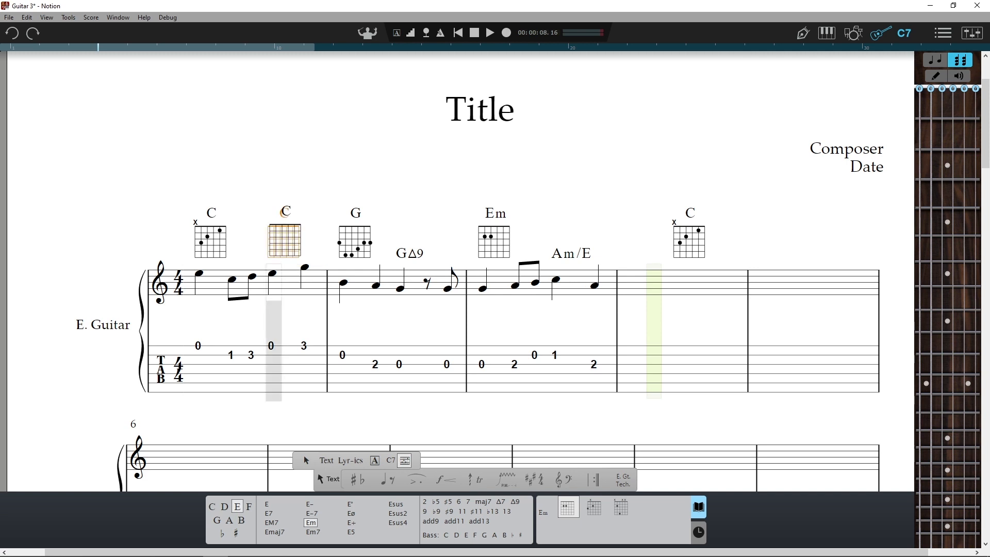
left_click(211, 507)
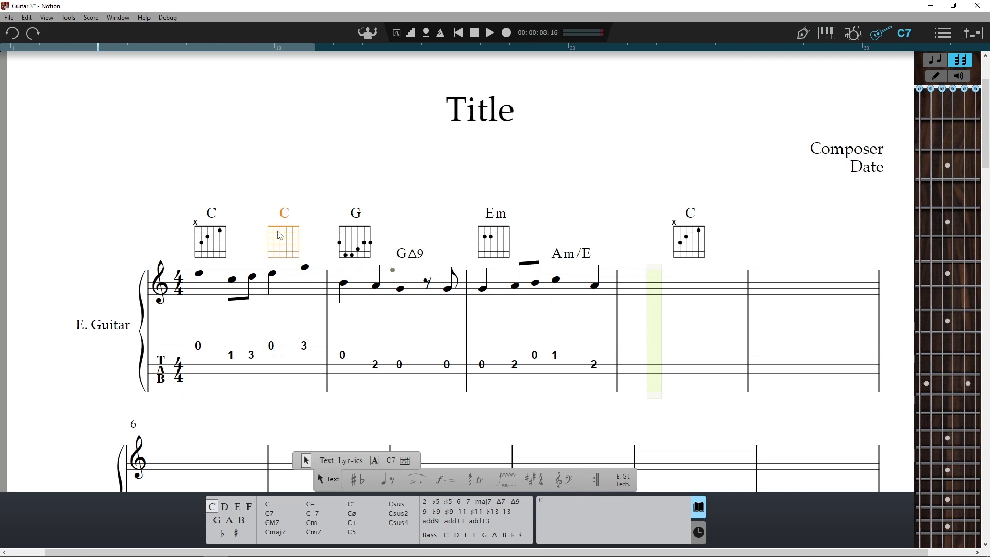